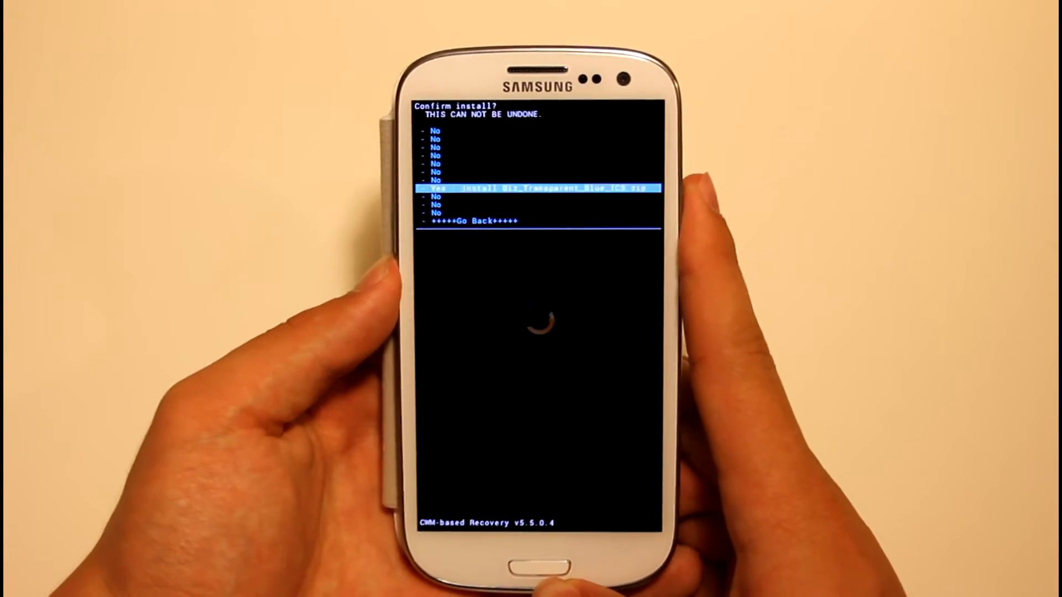
Choose 'Yes - Install Biz_Transparent_Blue_ICS.zip' to start flashing the theme onto the Galaxy S3.
{"action": "left_click", "coordinate": [535, 188]}
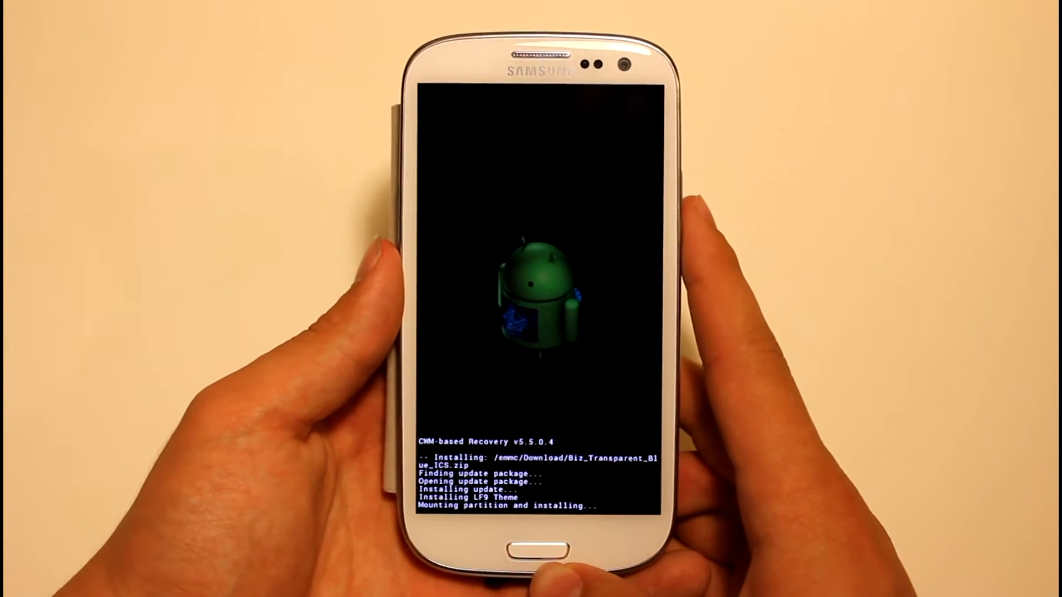